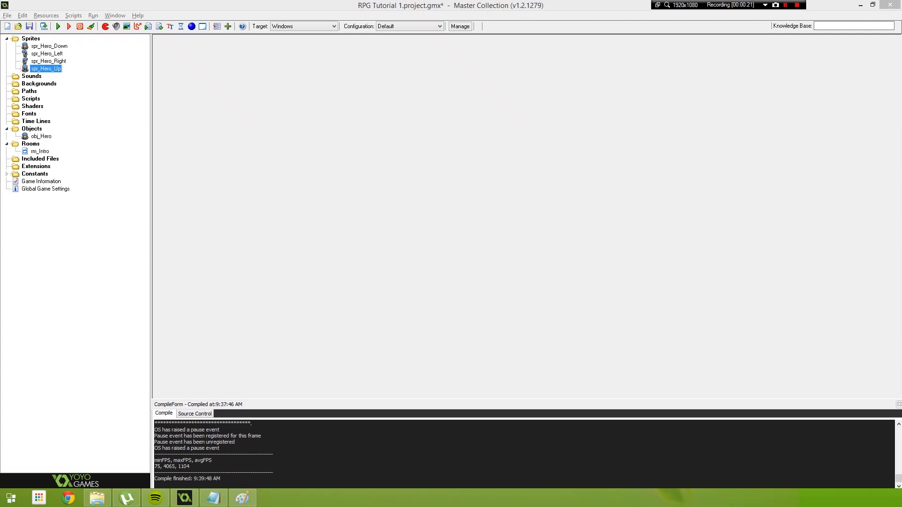
# Browse to the Game Stuff pictures folder and select RPG Maker VX RTP Tileset.png.
pyautogui.click(97, 497)
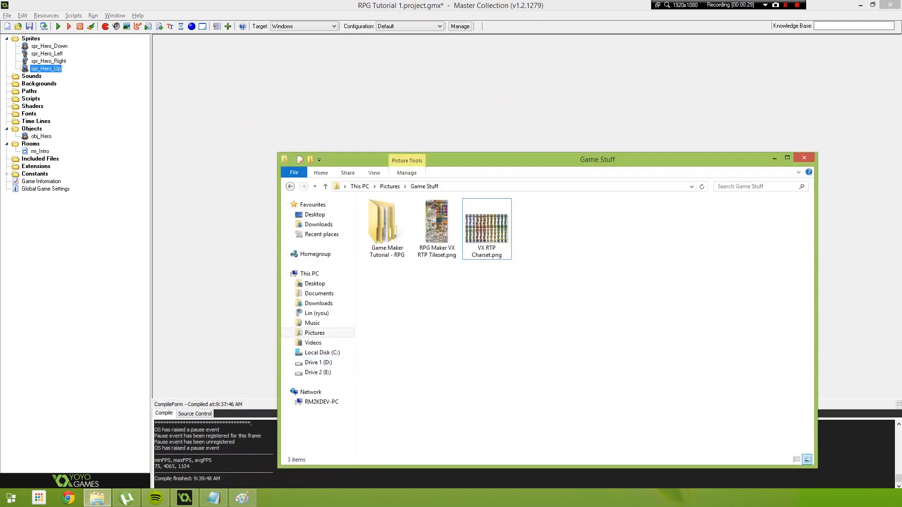
pyautogui.click(436, 221)
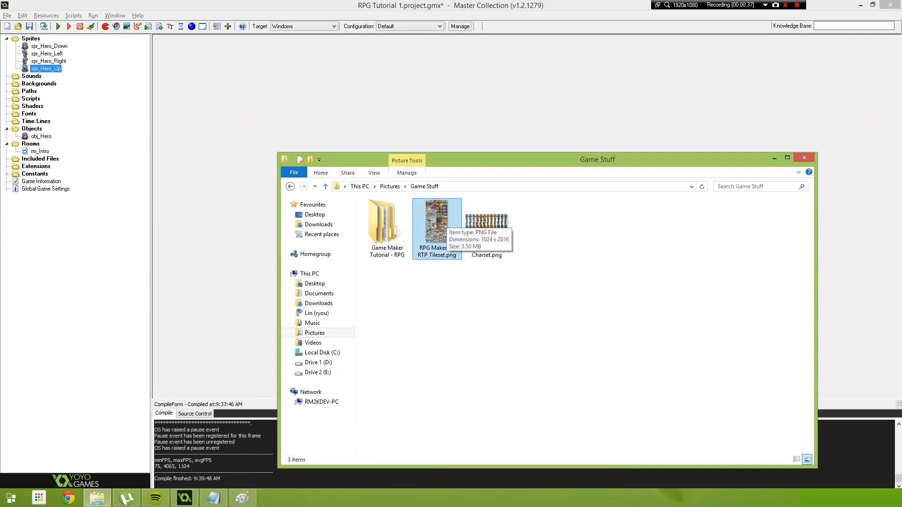
pyautogui.doubleClick(436, 212)
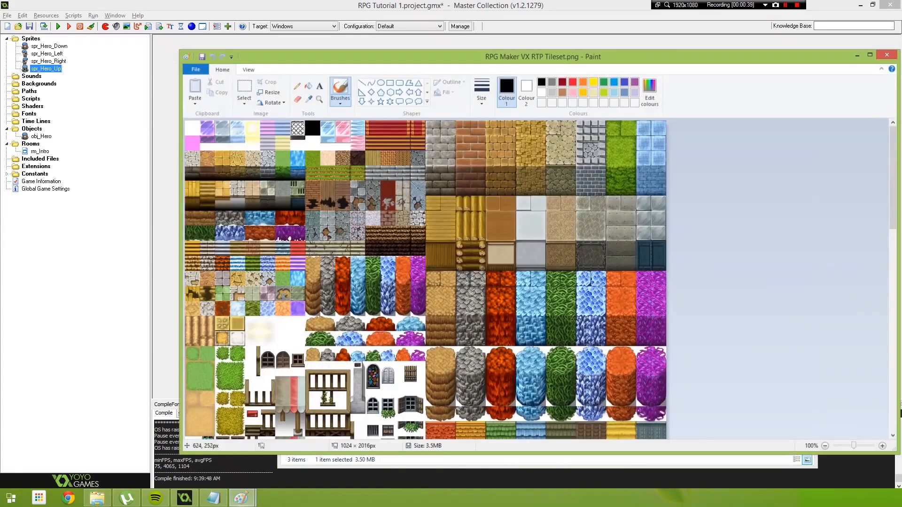
pyautogui.scroll(-3)
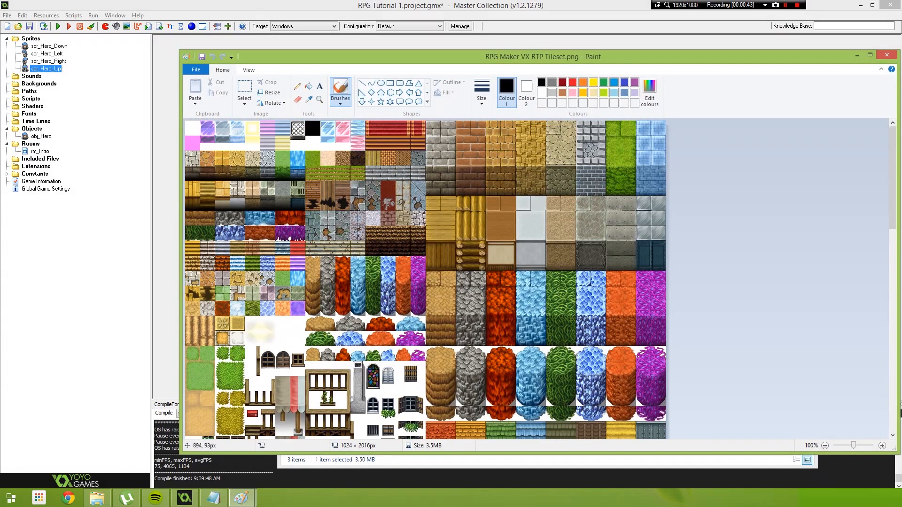
pyautogui.scroll(-3)
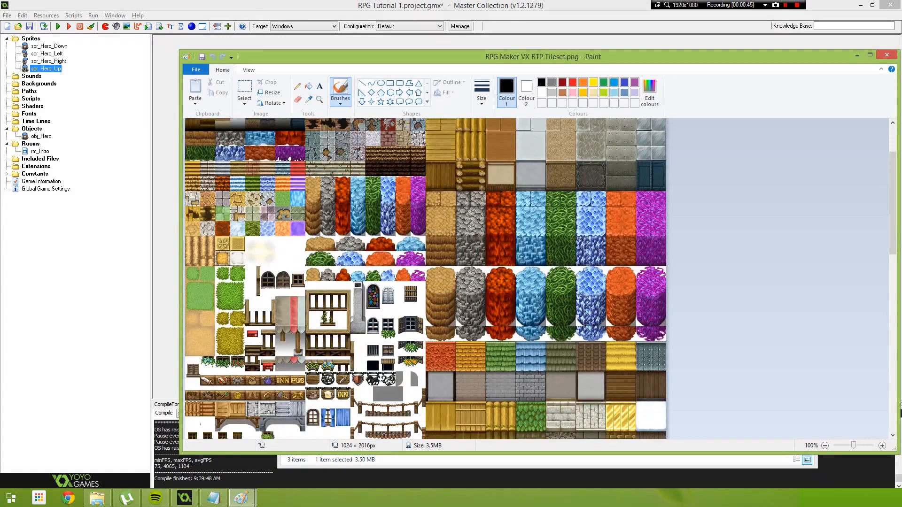
pyautogui.scroll(-3)
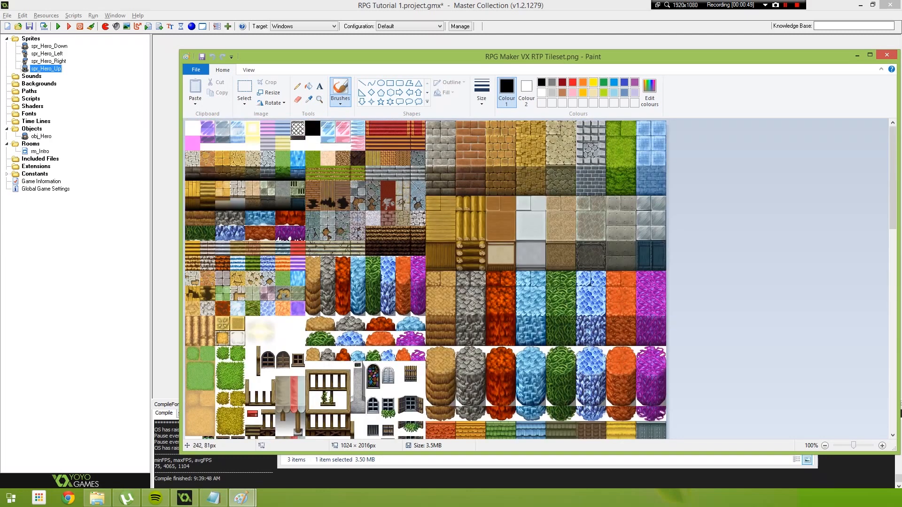
pyautogui.scroll(-3)
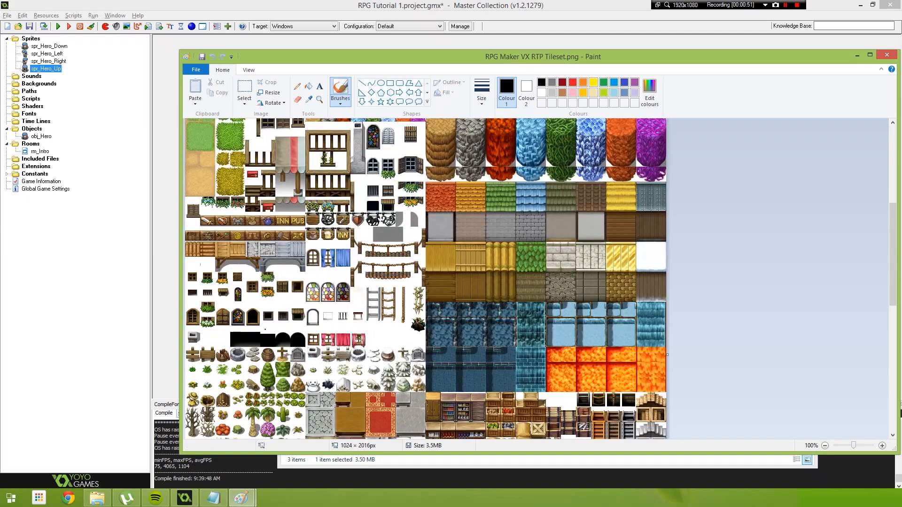
pyautogui.scroll(-3)
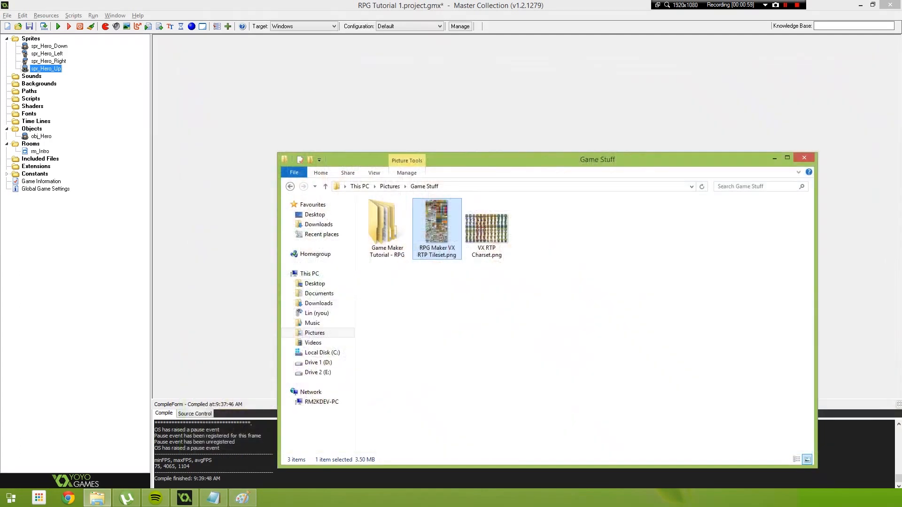
# Close File Explorer and open the rm_Intro room from the Rooms folder.
pyautogui.click(804, 158)
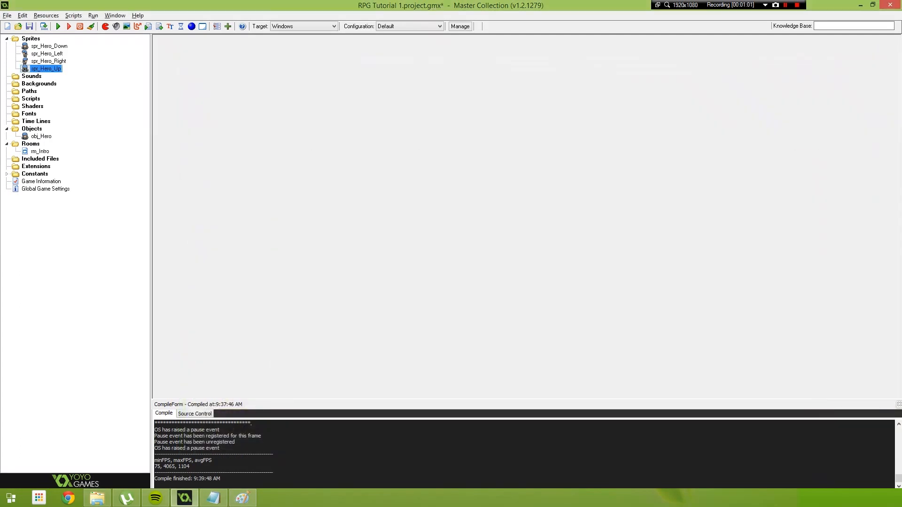
pyautogui.click(38, 83)
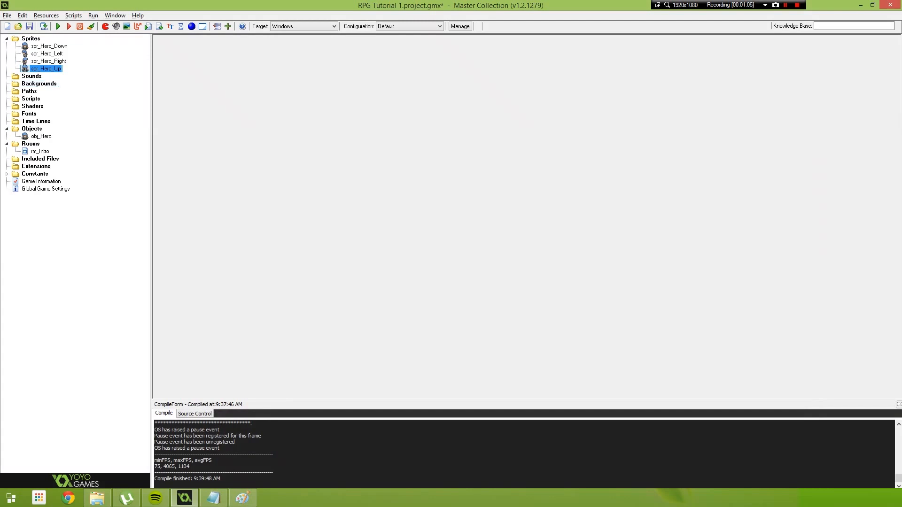
pyautogui.click(39, 150)
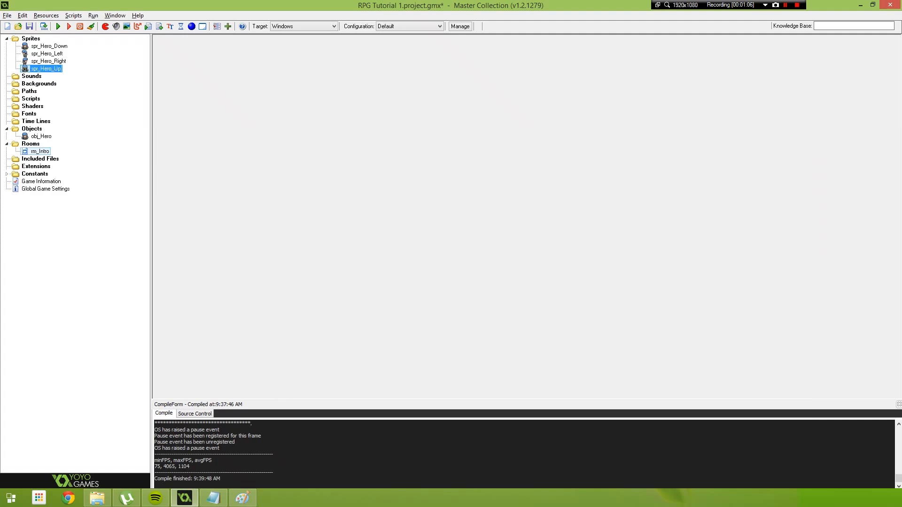
pyautogui.doubleClick(39, 151)
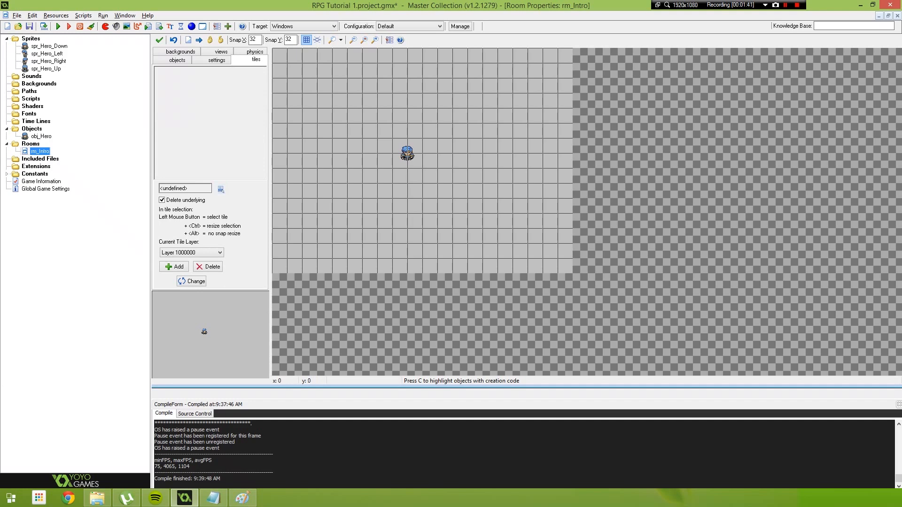
# Create background bg_Tileset_Main and load RPG Maker VX RTP Tileset.png into it.
pyautogui.rightClick(39, 83)
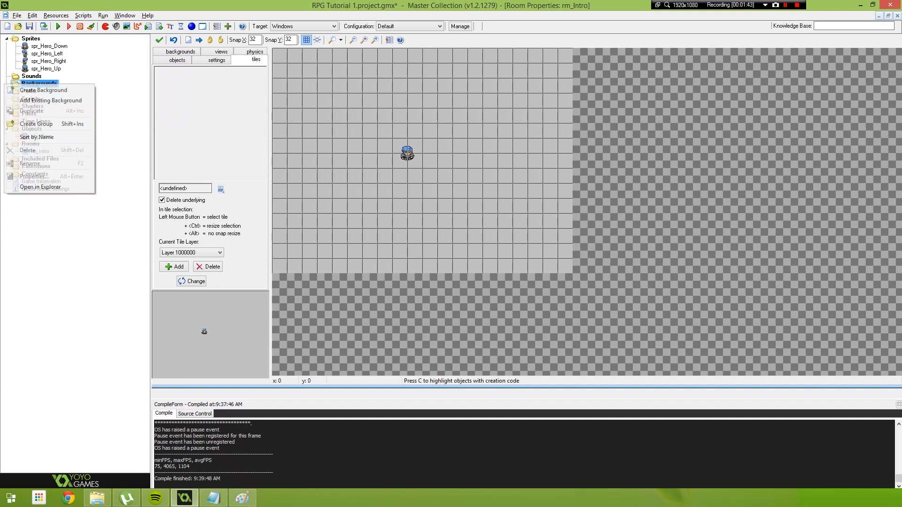
pyautogui.click(43, 90)
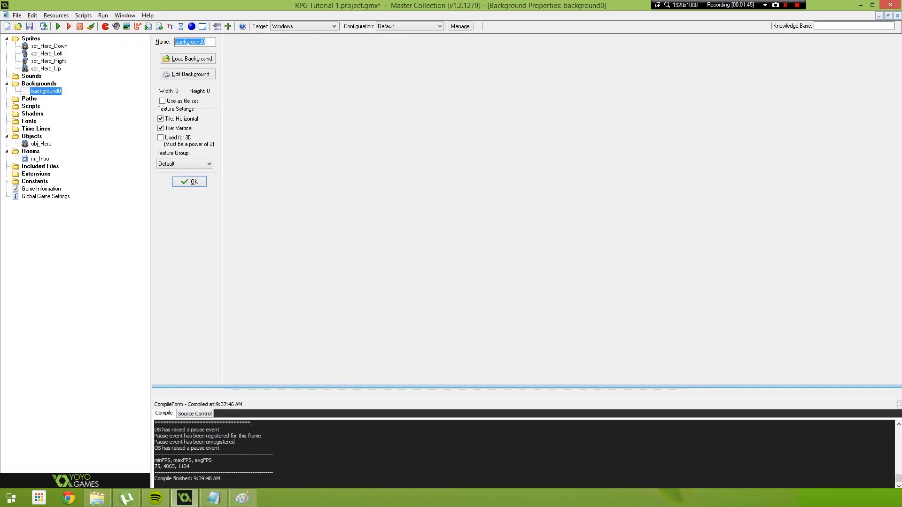
pyautogui.write('bg_Tileset_Main')
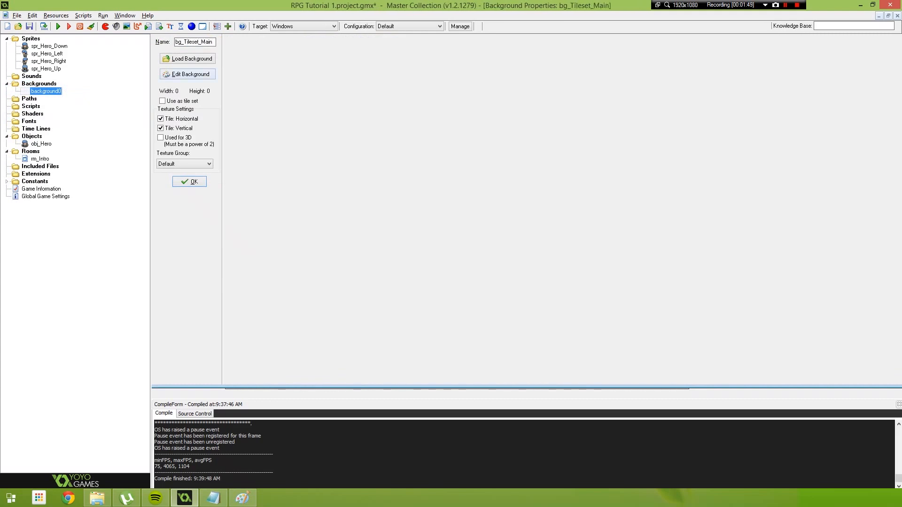
pyautogui.click(187, 59)
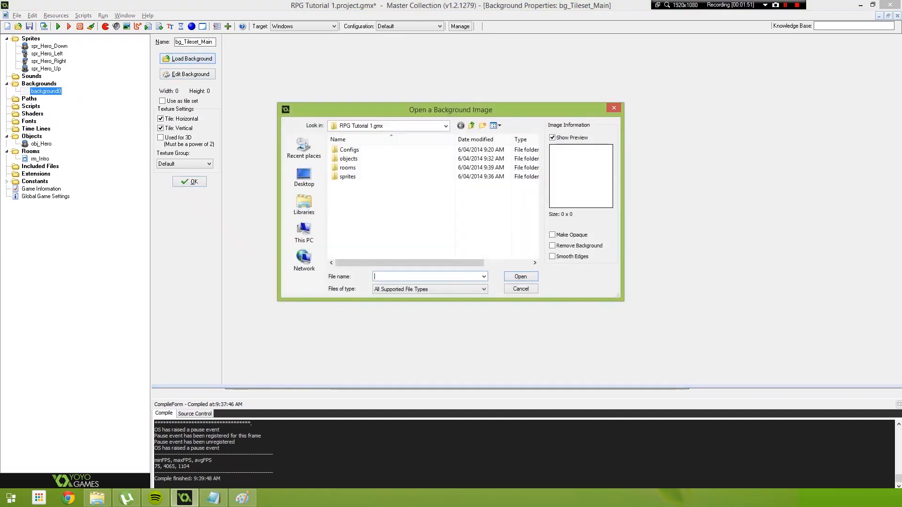
pyautogui.click(304, 205)
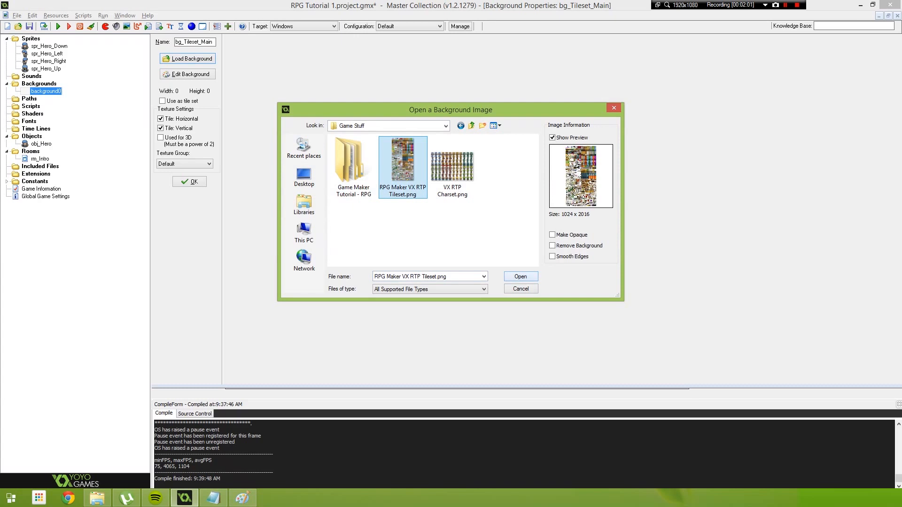
pyautogui.click(519, 277)
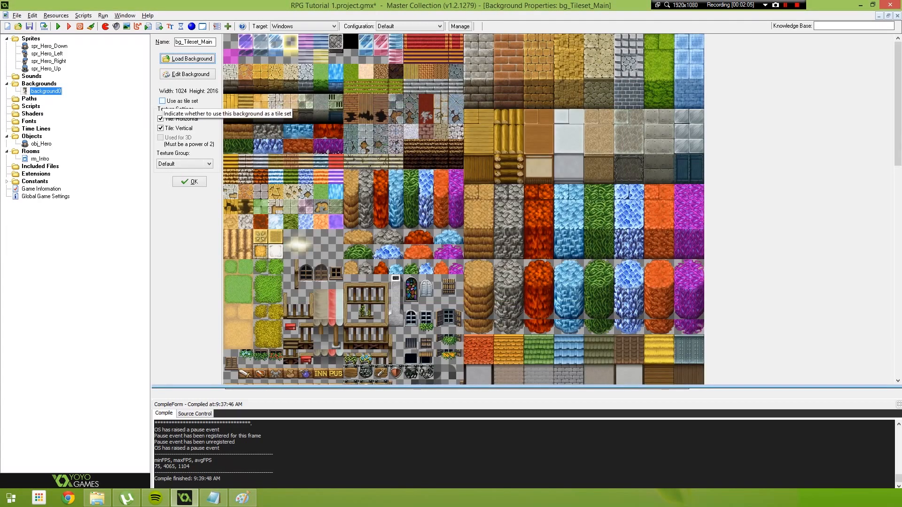
# Enable 'Use as tile set' for bg_Tileset_Main.
pyautogui.click(162, 101)
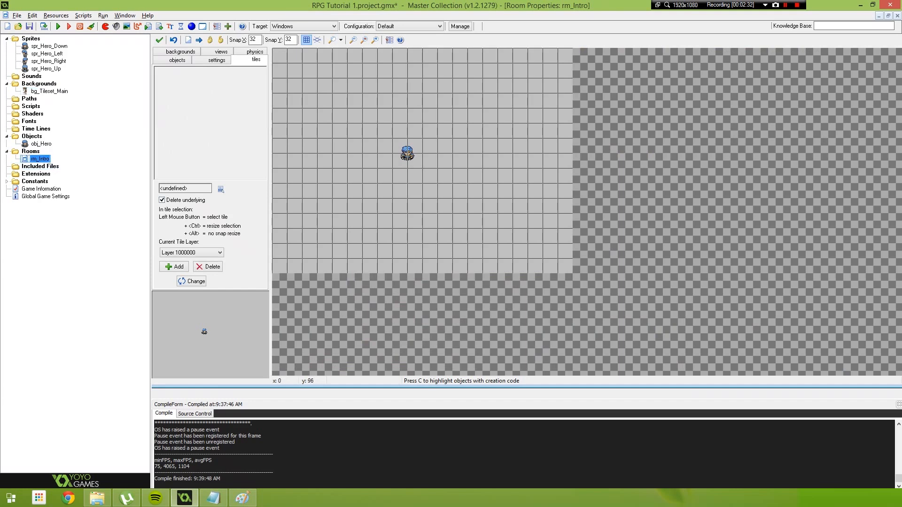
# Choose bg_Tileset_Main as the room's tileset and scroll to the grass tiles.
pyautogui.click(220, 189)
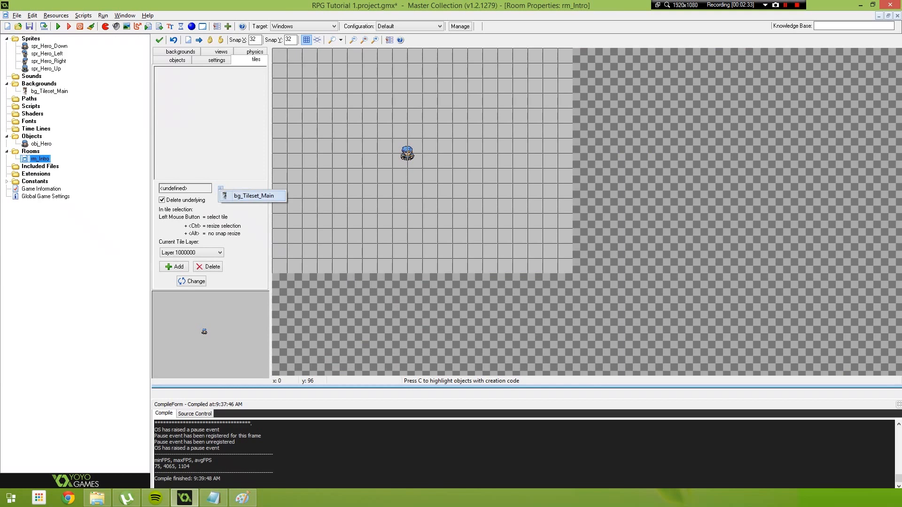
pyautogui.click(252, 196)
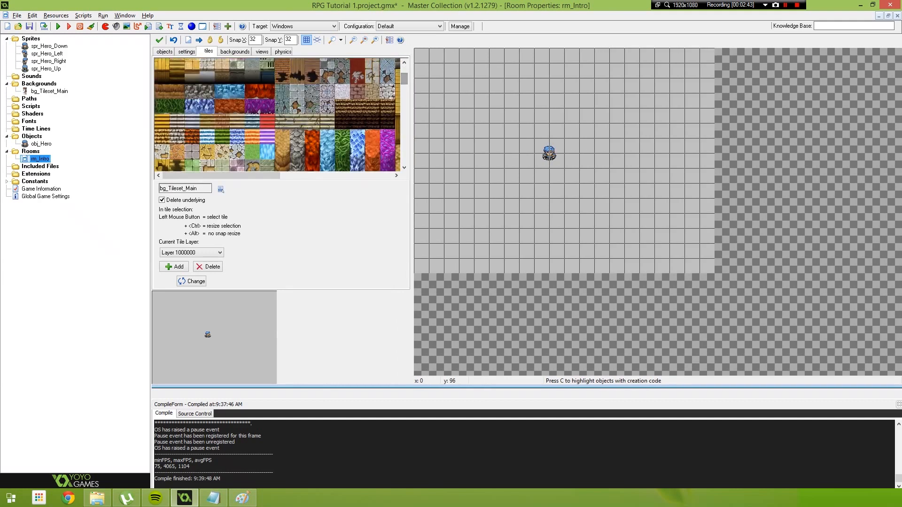
pyautogui.scroll(-3)
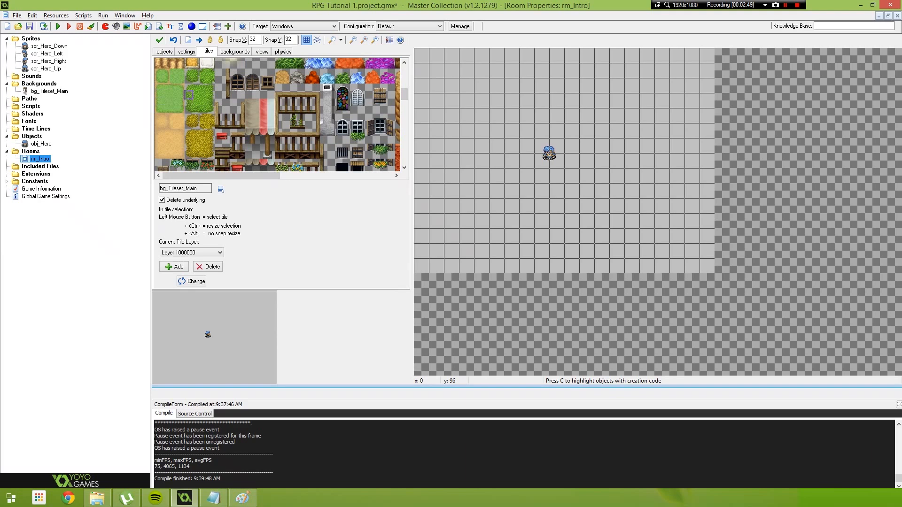
# Select a grass tile, keep tile layer 1000000, and paint the room's top-left cell.
pyautogui.click(179, 110)
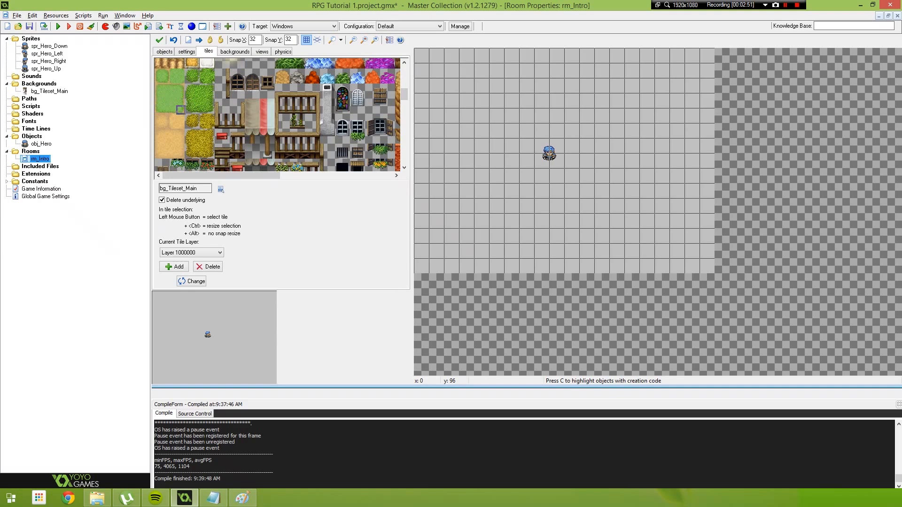
pyautogui.click(159, 86)
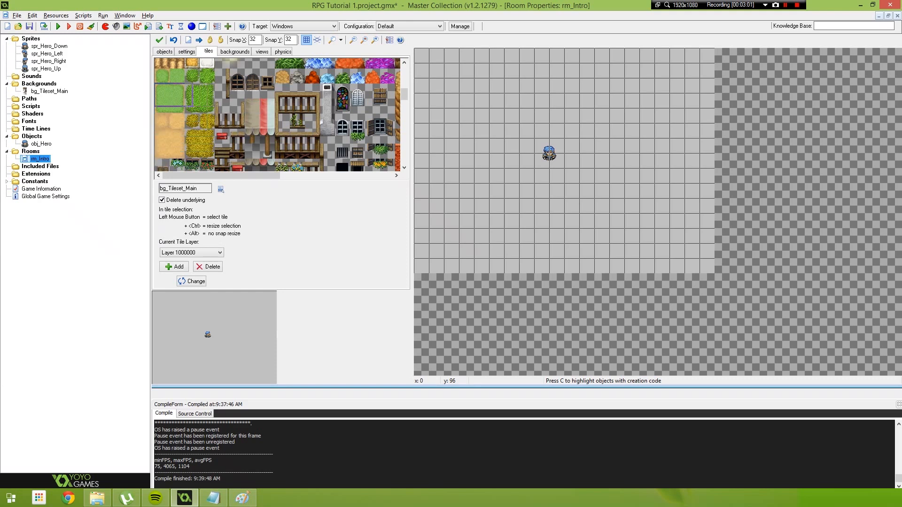
pyautogui.click(166, 91)
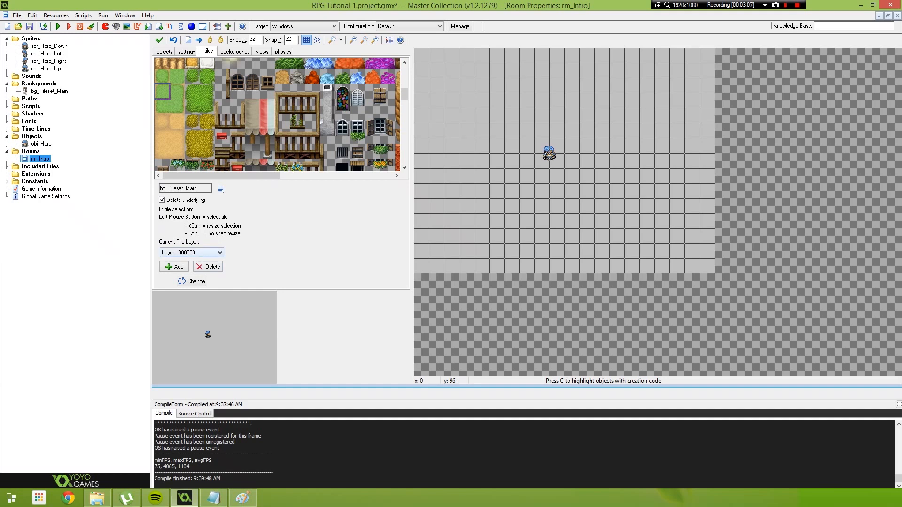
pyautogui.click(207, 266)
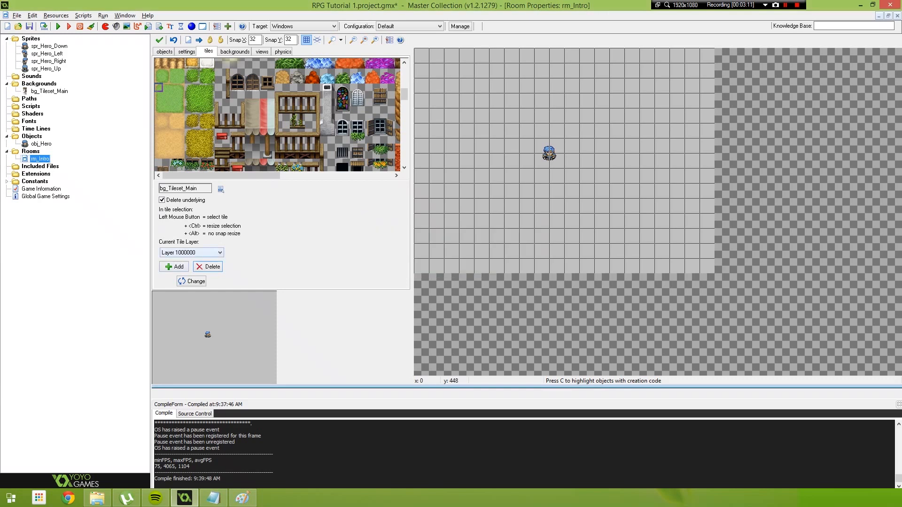
pyautogui.click(218, 253)
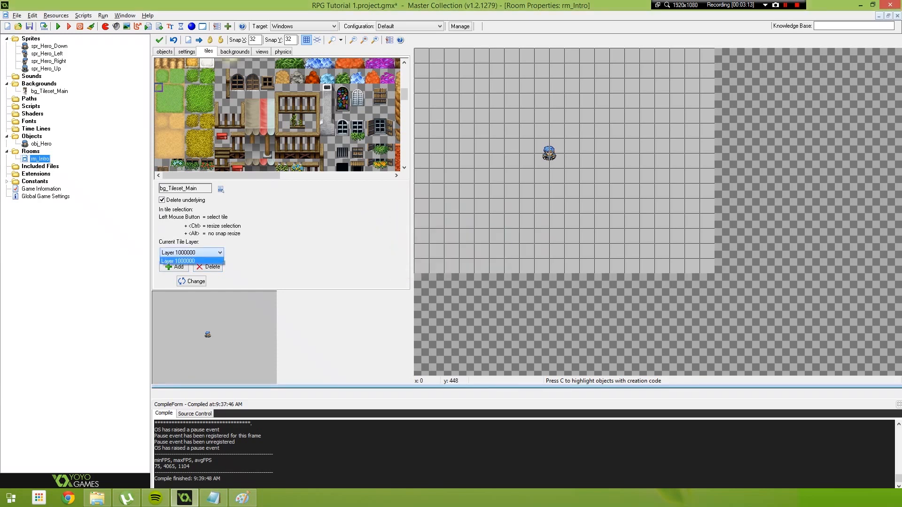
pyautogui.click(191, 253)
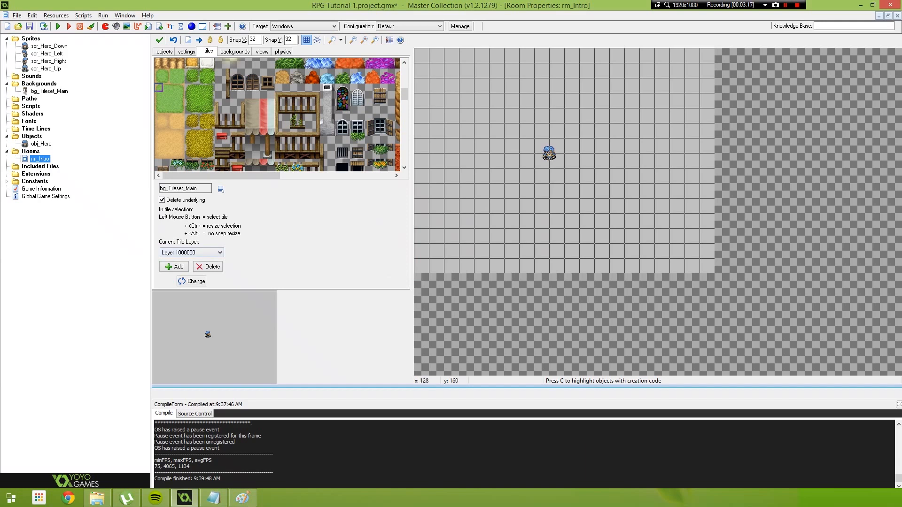
pyautogui.click(447, 82)
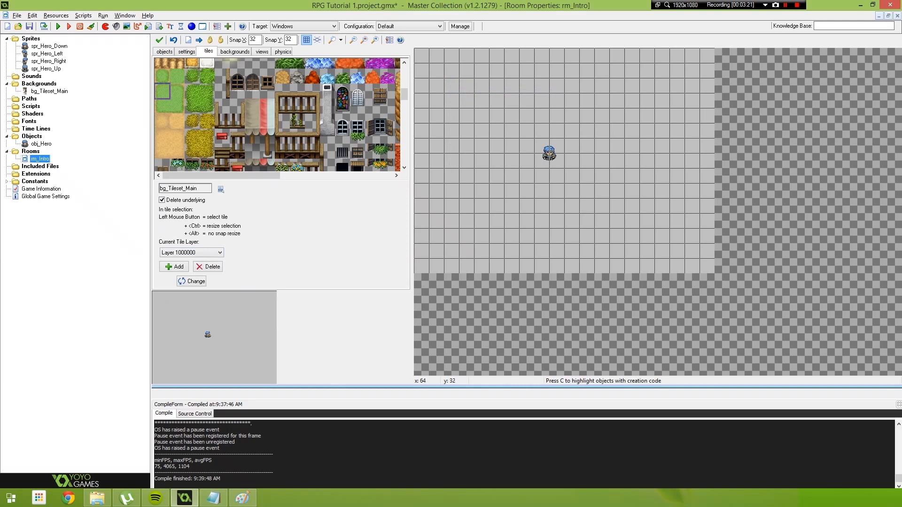
pyautogui.click(421, 55)
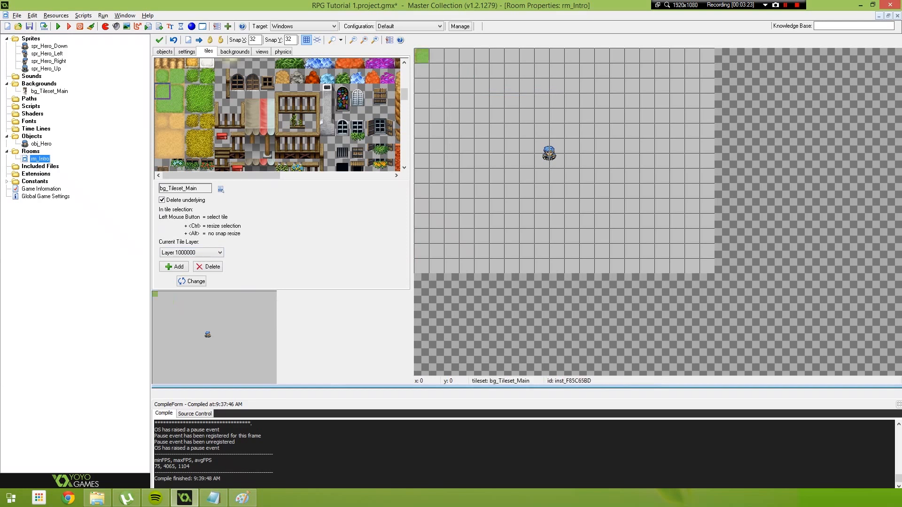
# Paint grass in the remaining three corners and along the room's top edge.
pyautogui.click(180, 102)
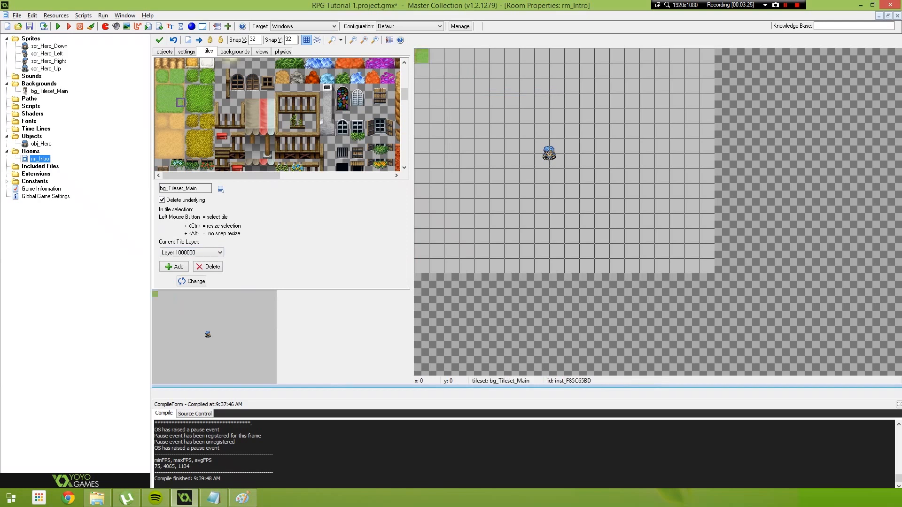
pyautogui.click(177, 90)
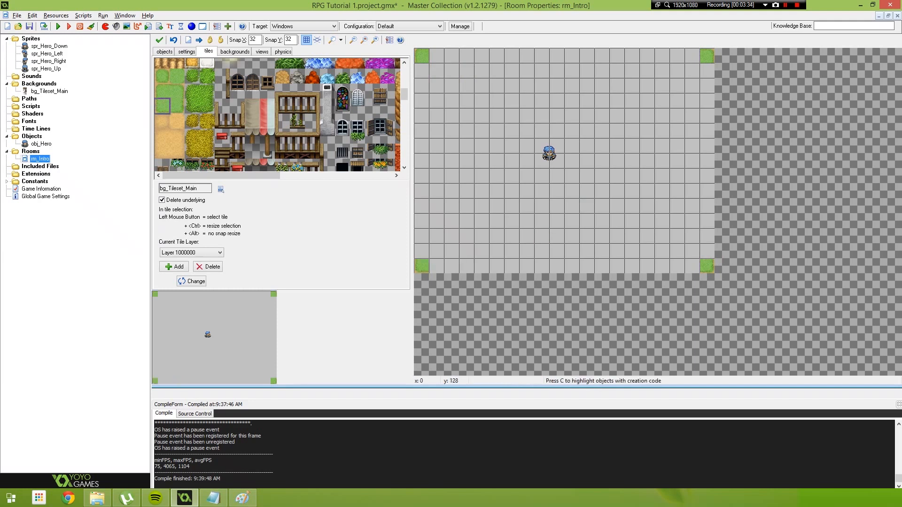
pyautogui.click(166, 86)
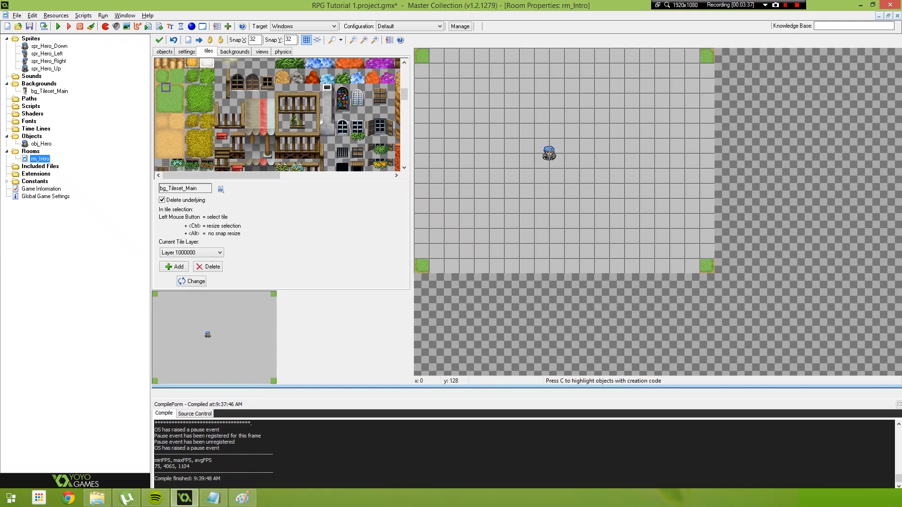
pyautogui.click(169, 87)
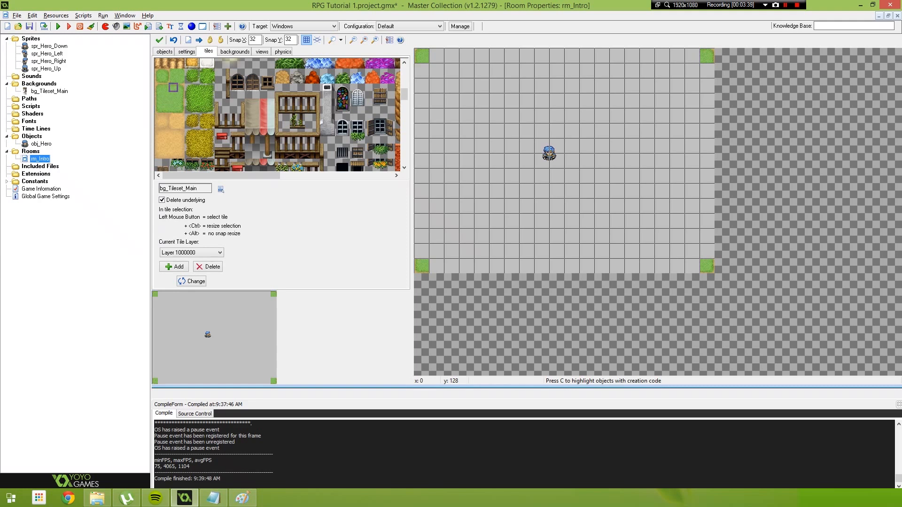
pyautogui.click(168, 91)
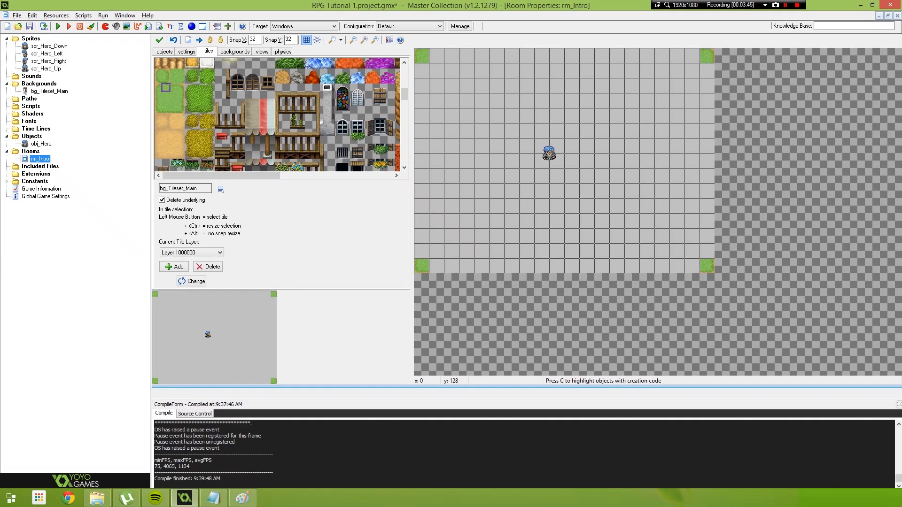
pyautogui.click(168, 92)
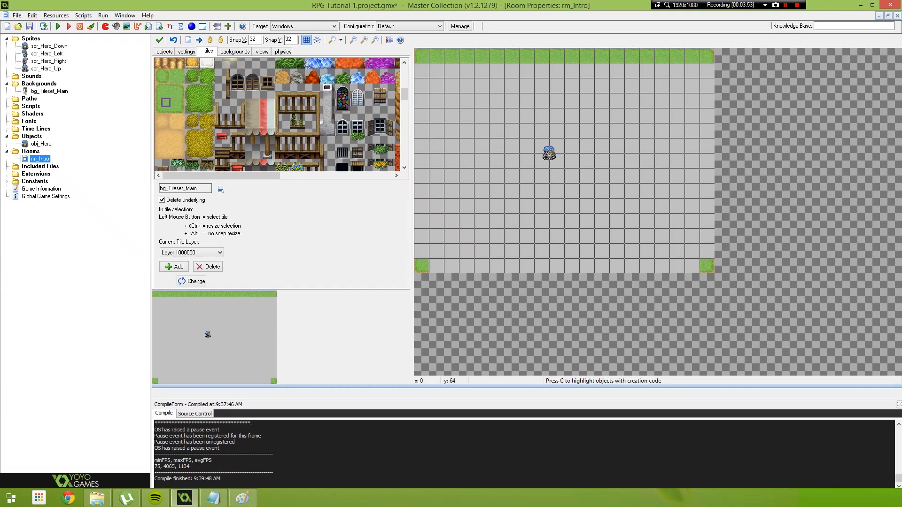
# Paint grass along the left, bottom and right edges, filling toward the interior.
pyautogui.click(167, 103)
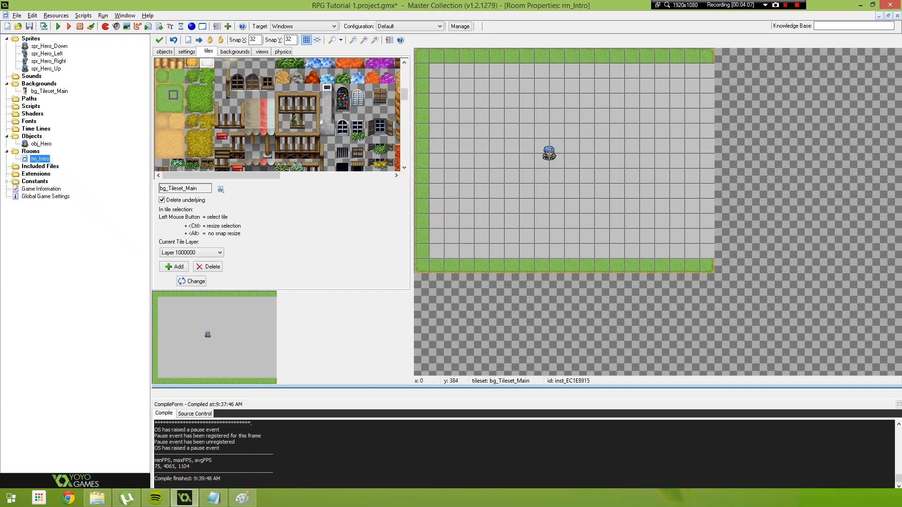
pyautogui.click(177, 98)
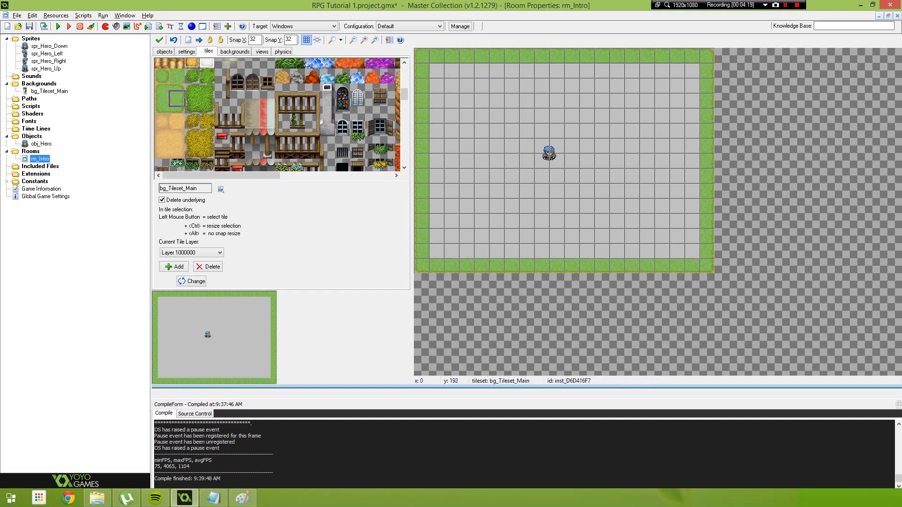
pyautogui.click(167, 96)
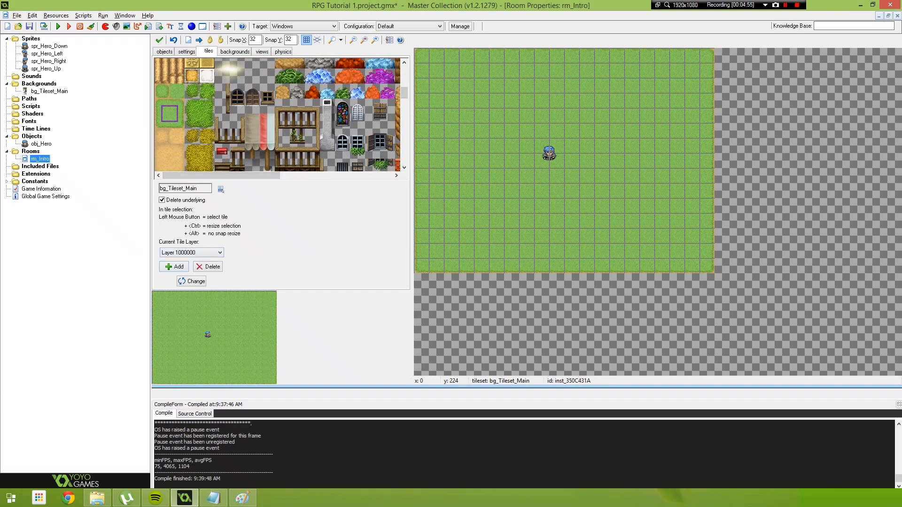
# Begin adding a new tile layer to rm_Intro.
pyautogui.click(174, 266)
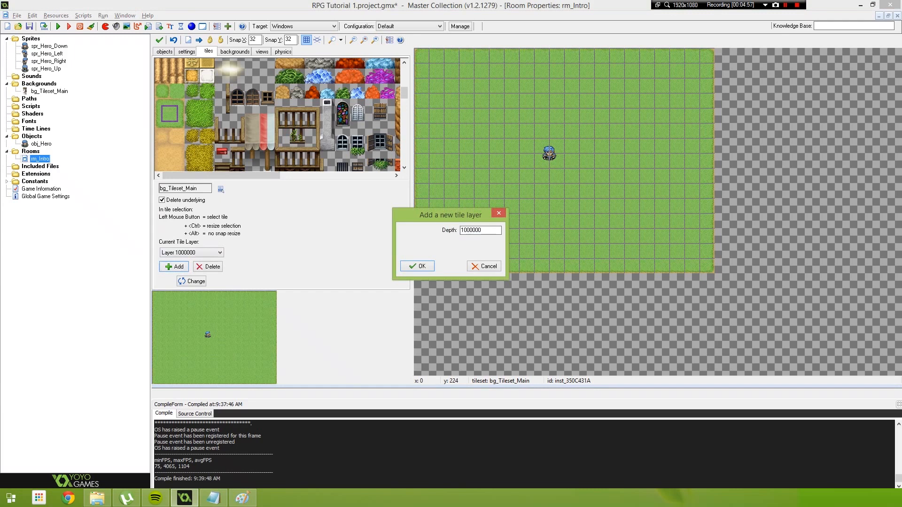
# Create the new tile layer at depth 999990 instead of 1000000.
pyautogui.tripleClick(479, 230)
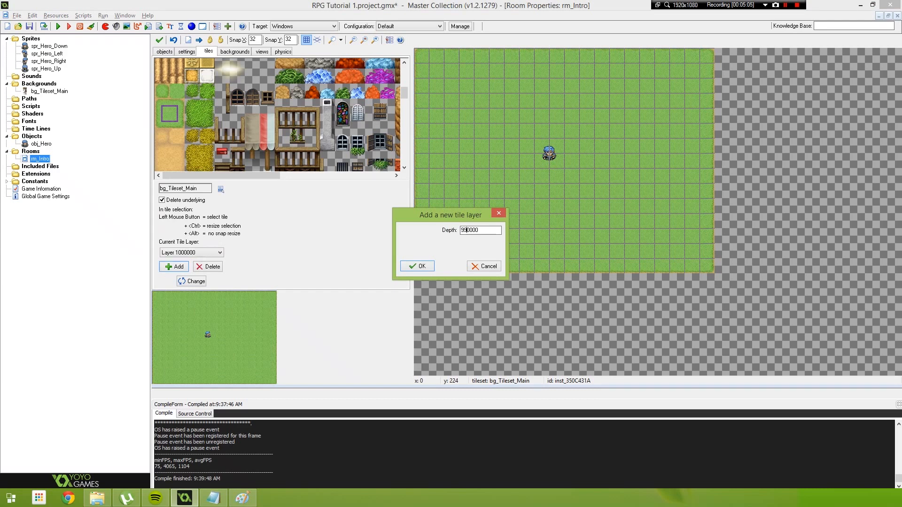
pyautogui.write('999990')
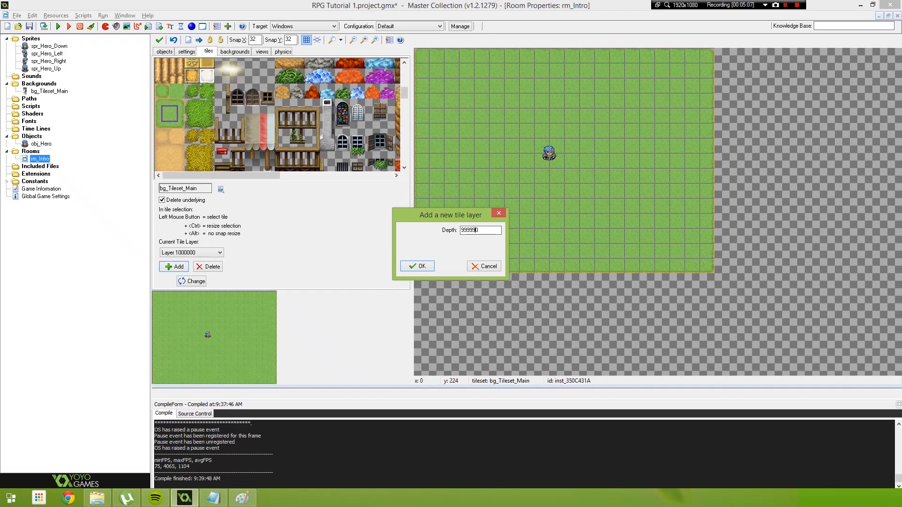
pyautogui.click(416, 265)
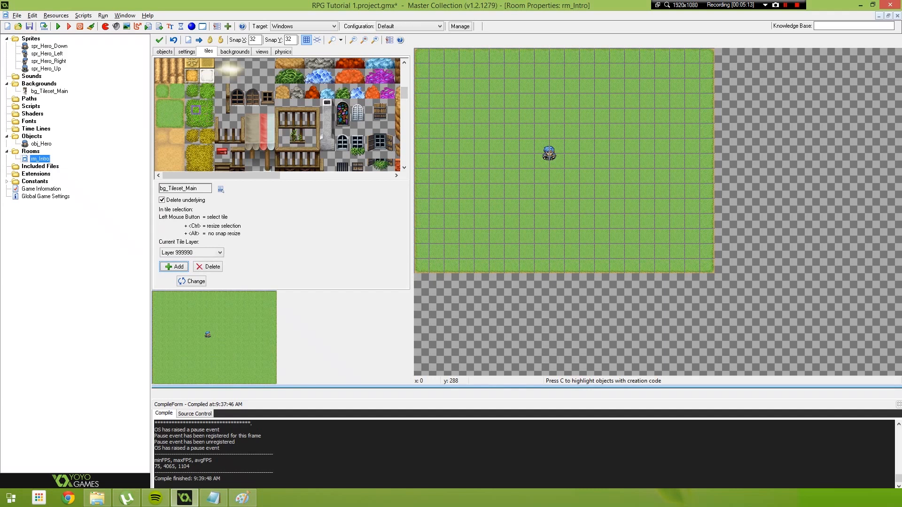
pyautogui.rightClick(213, 497)
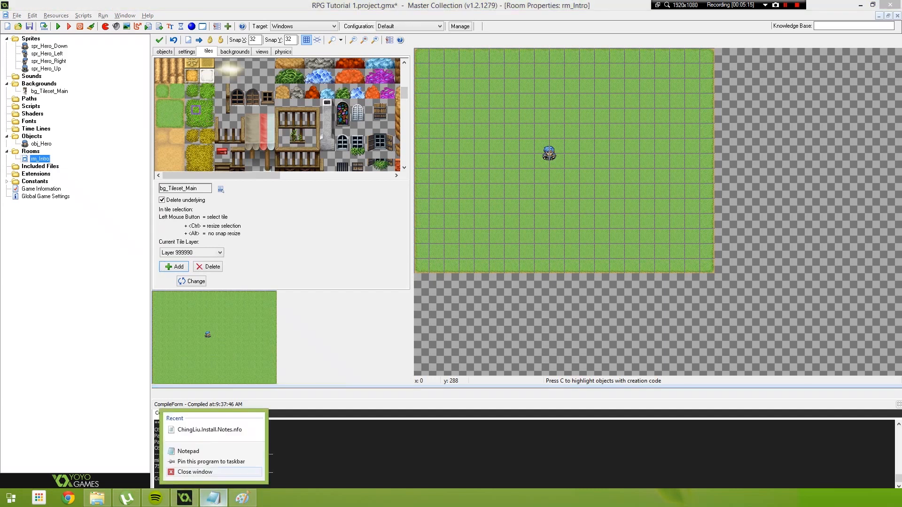
# In a new Notepad window, note depth 1000000 as Floor and 999990 as Paths and Grass.
pyautogui.click(187, 451)
pyautogui.write('1')
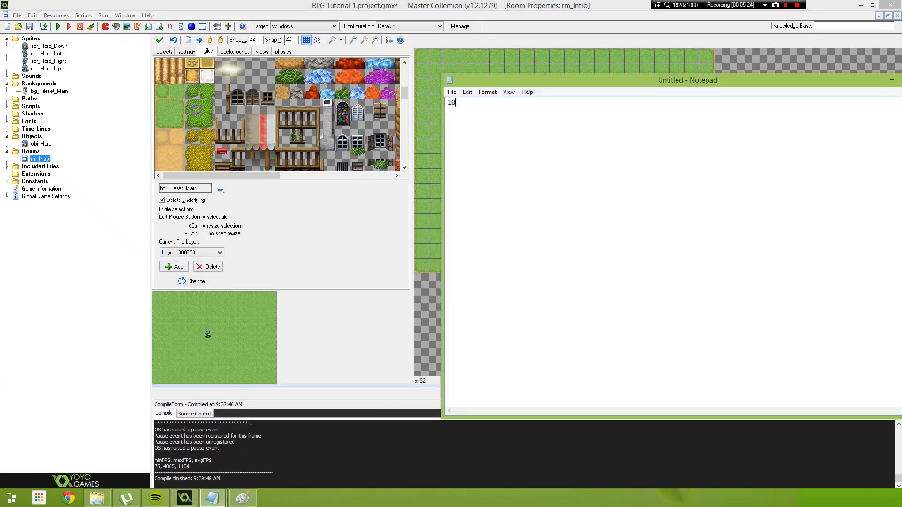
pyautogui.write('000000 -')
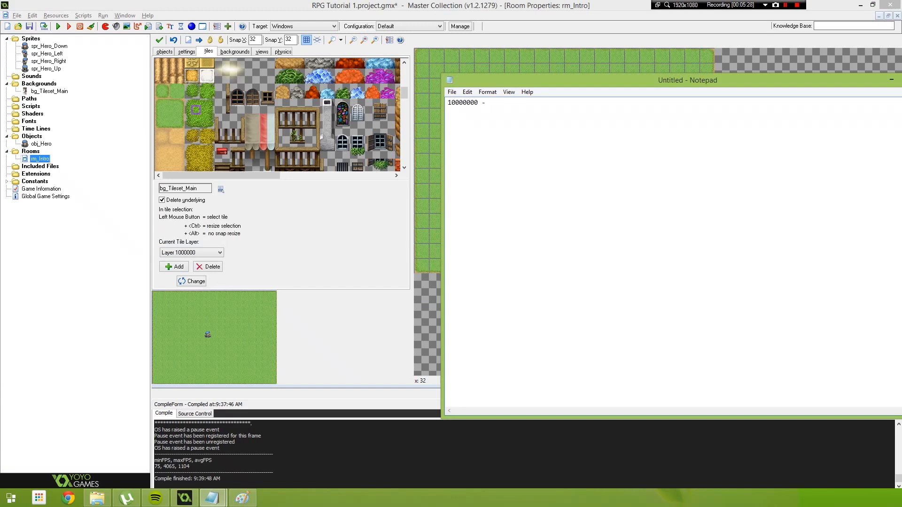
pyautogui.write('Floor')
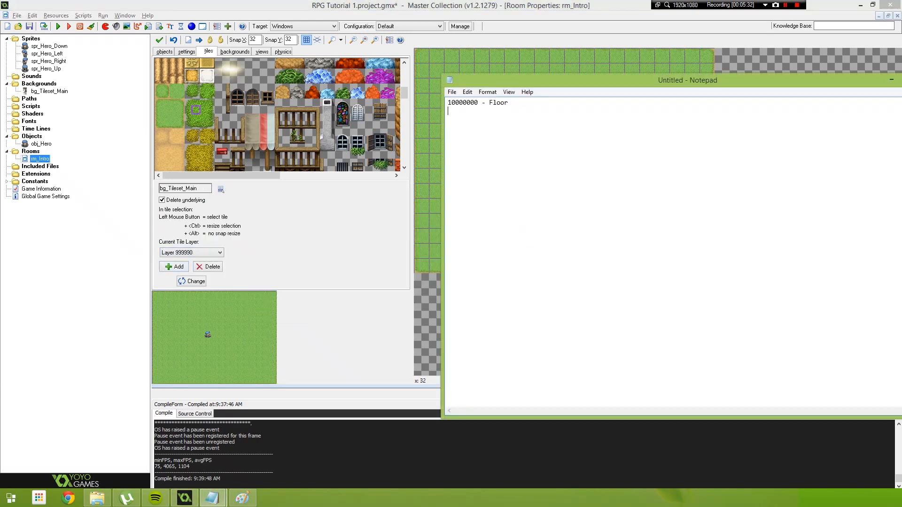
pyautogui.write('999990')
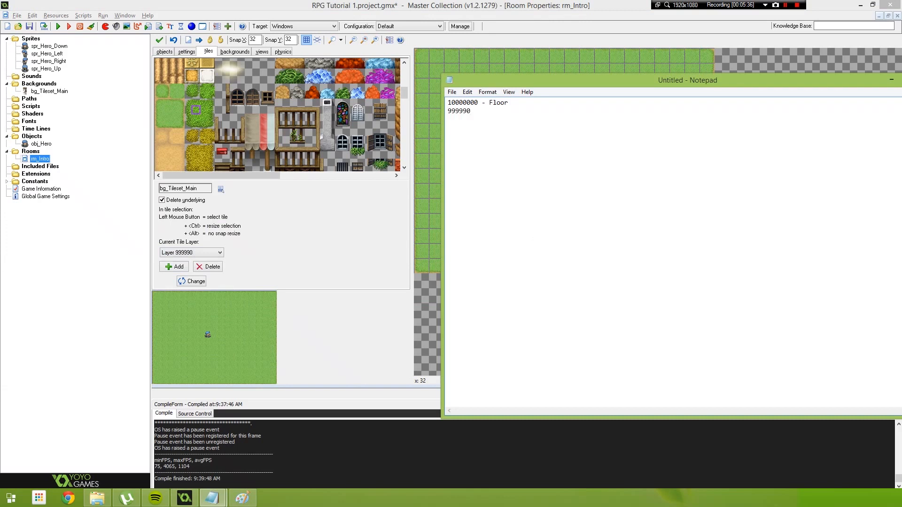
pyautogui.write('9')
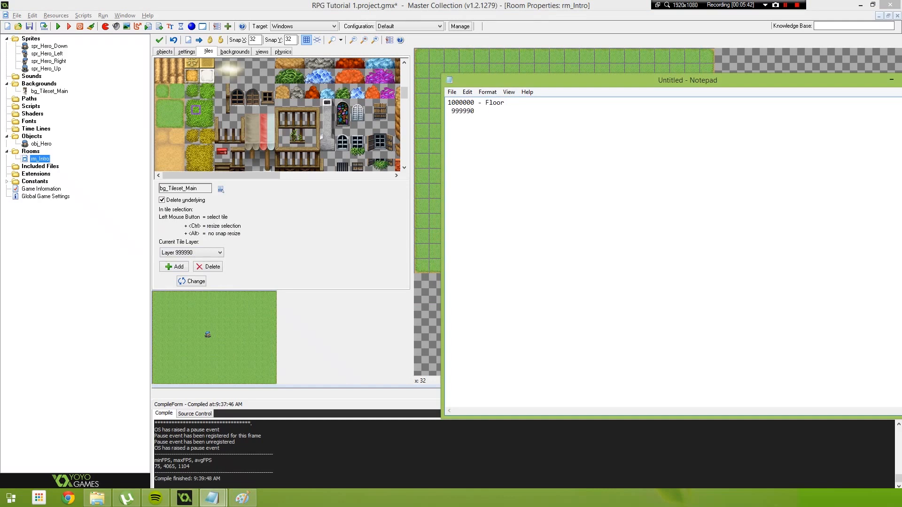
pyautogui.write('-')
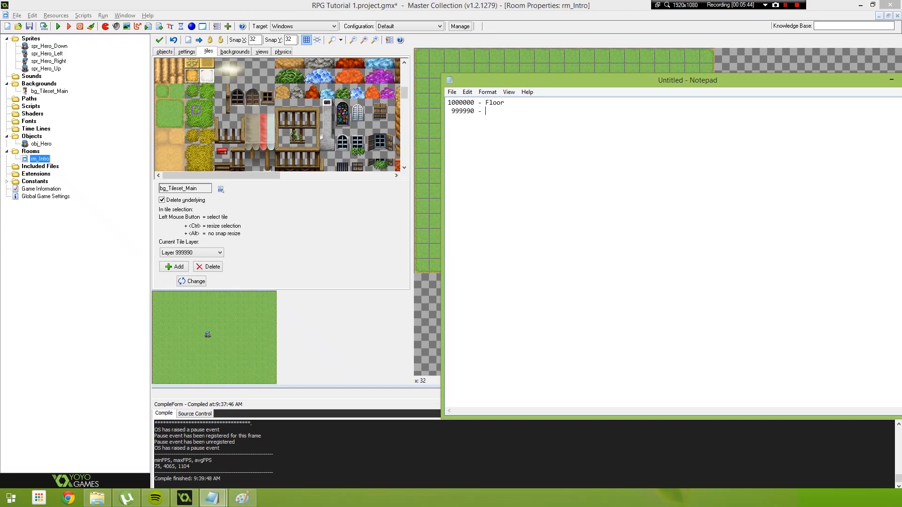
pyautogui.write('Paths and G')
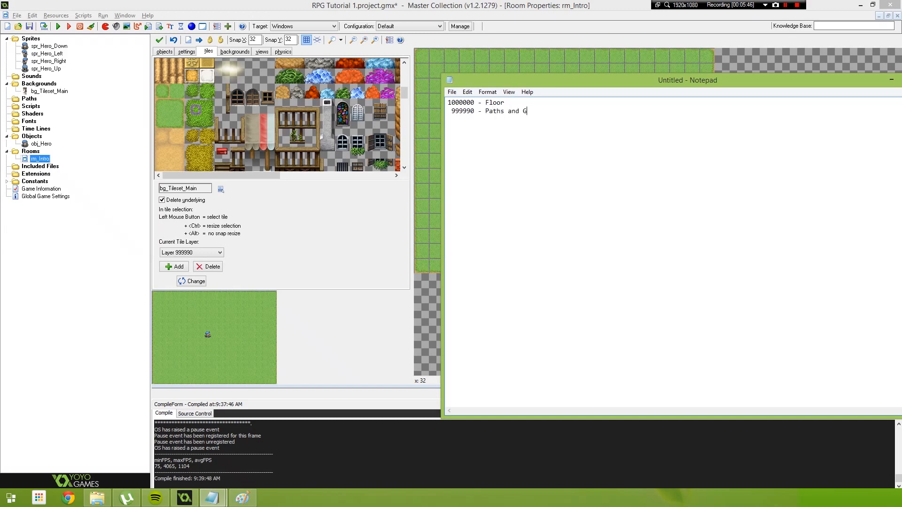
pyautogui.write('rass')
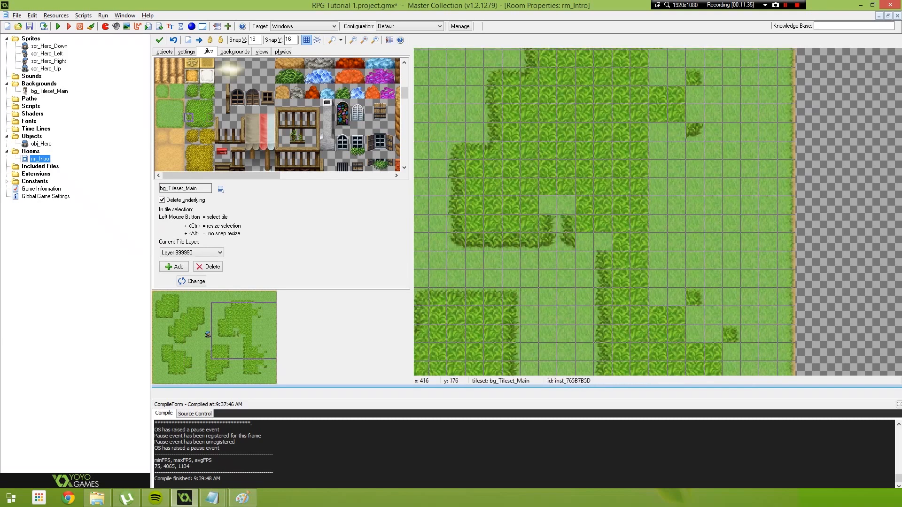
# Place the last tall-grass tiles on the room's right side and bring up the view settings.
pyautogui.click(558, 207)
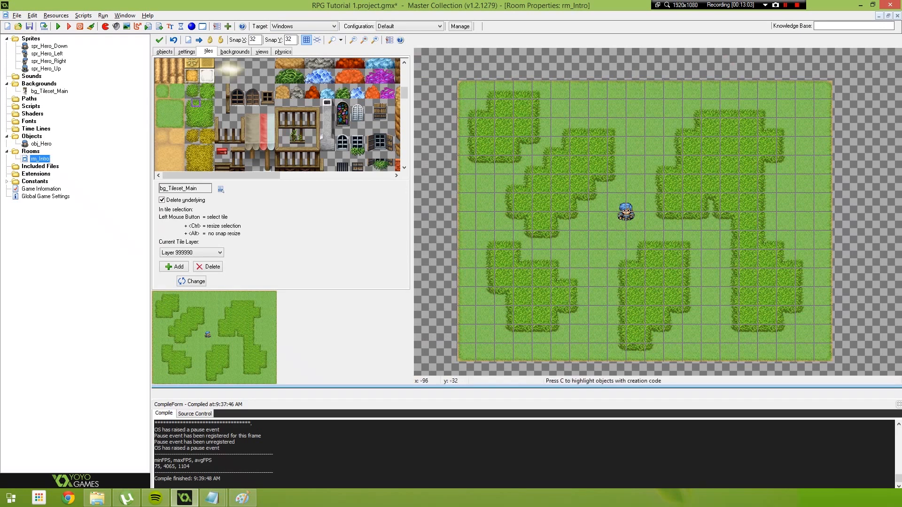
pyautogui.click(261, 52)
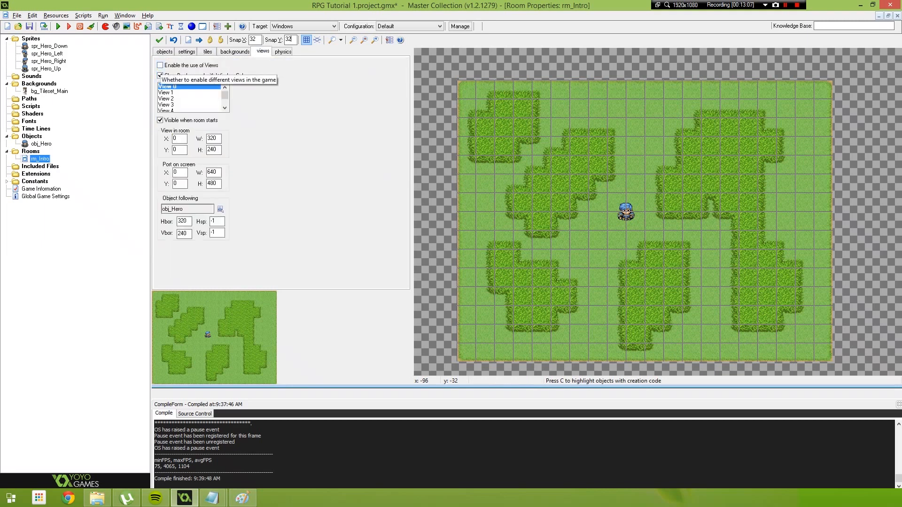
# Tick Enable the use of Views for rm_Intro.
pyautogui.click(161, 65)
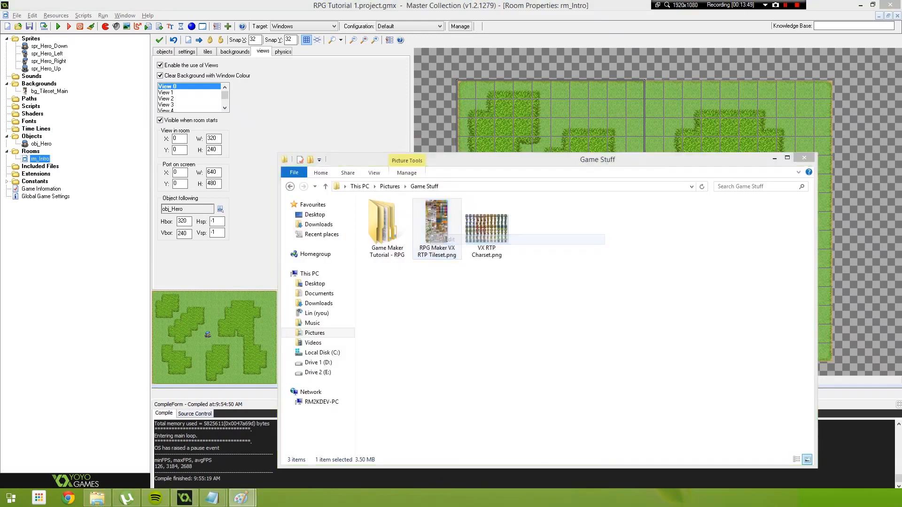
# Open RPG Maker VX RTP Tileset.png in Paint and scroll down to the trees.
pyautogui.doubleClick(436, 222)
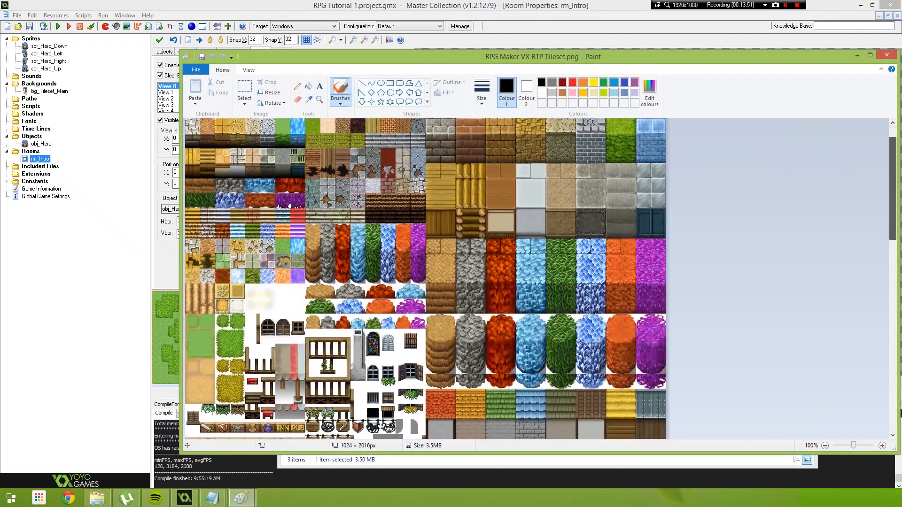
pyautogui.scroll(-3)
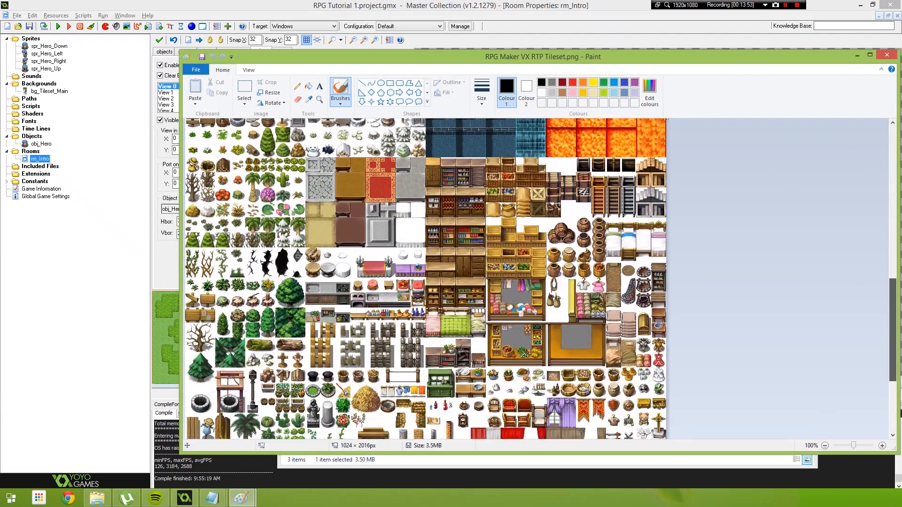
pyautogui.scroll(-3)
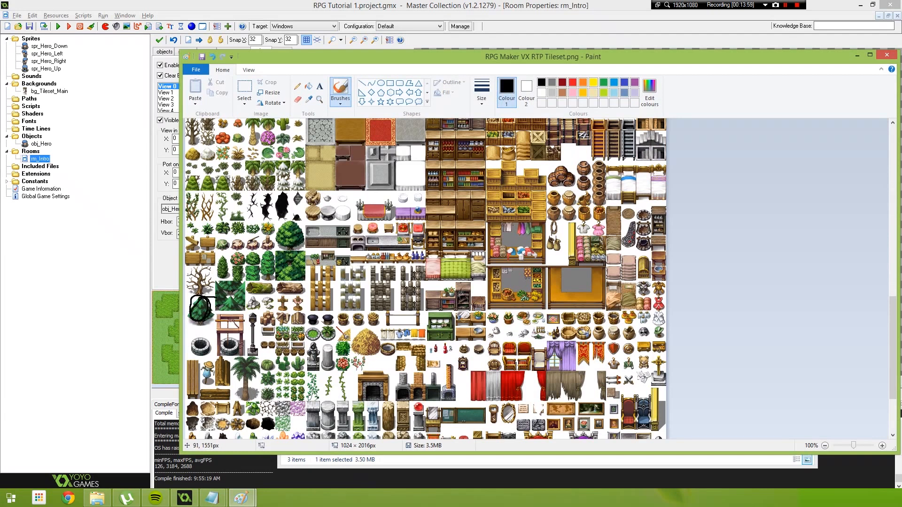
pyautogui.moveTo(198, 304)
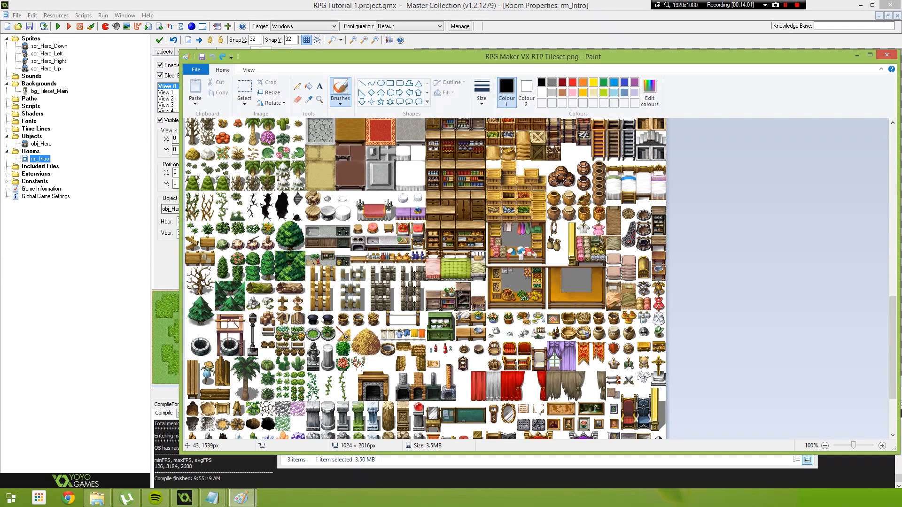